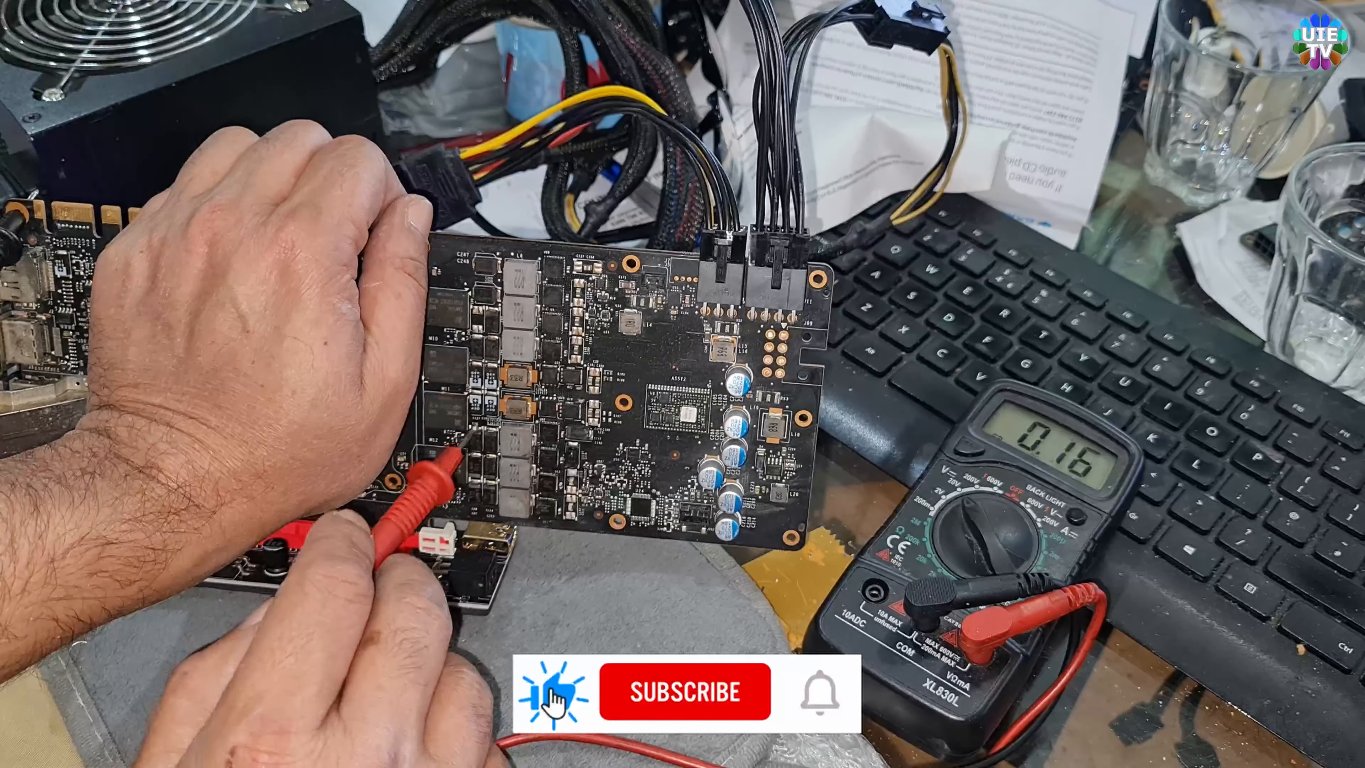
click(684, 700)
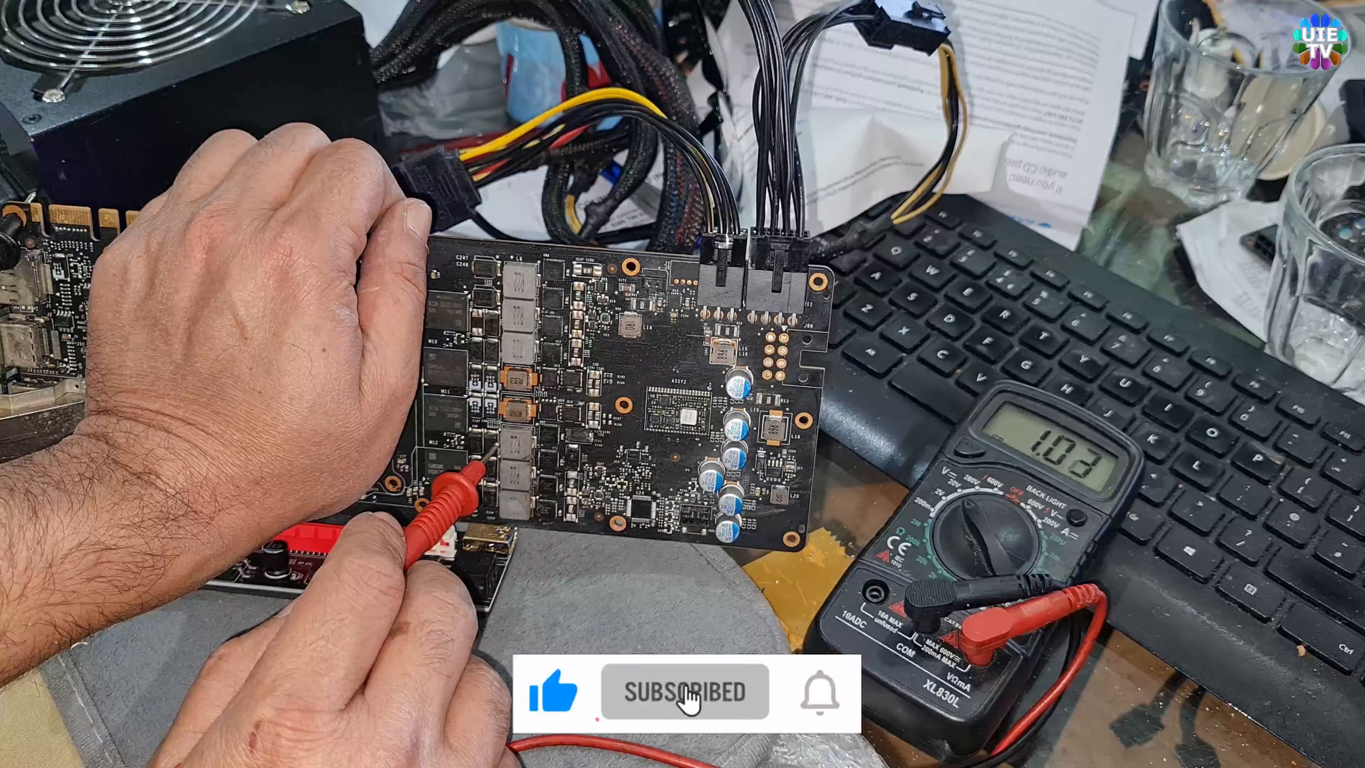